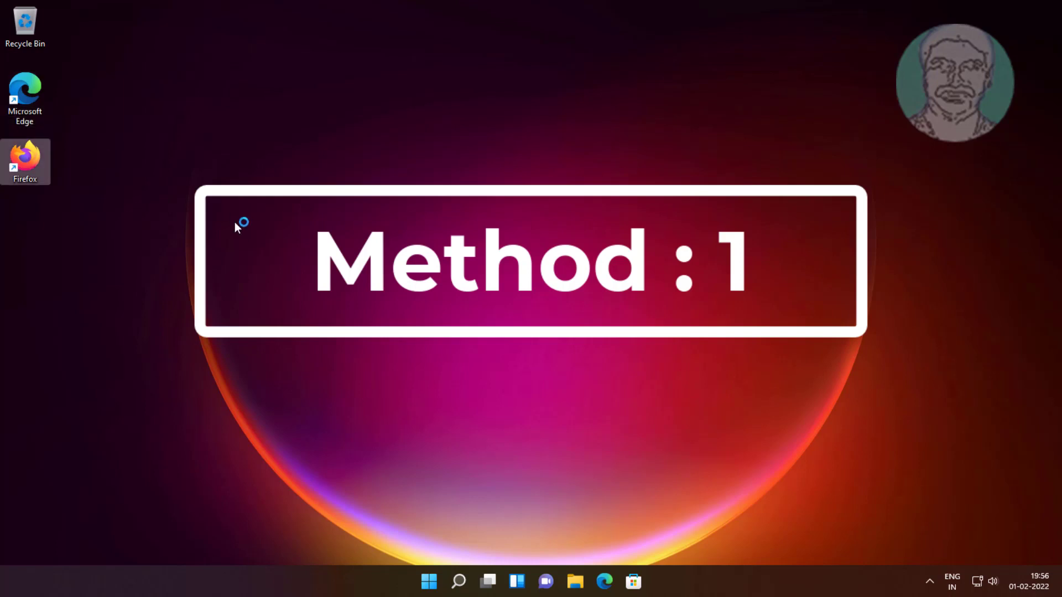
Step: Launch Firefox from the desktop and go to the about:profiles page
double_click(26, 161)
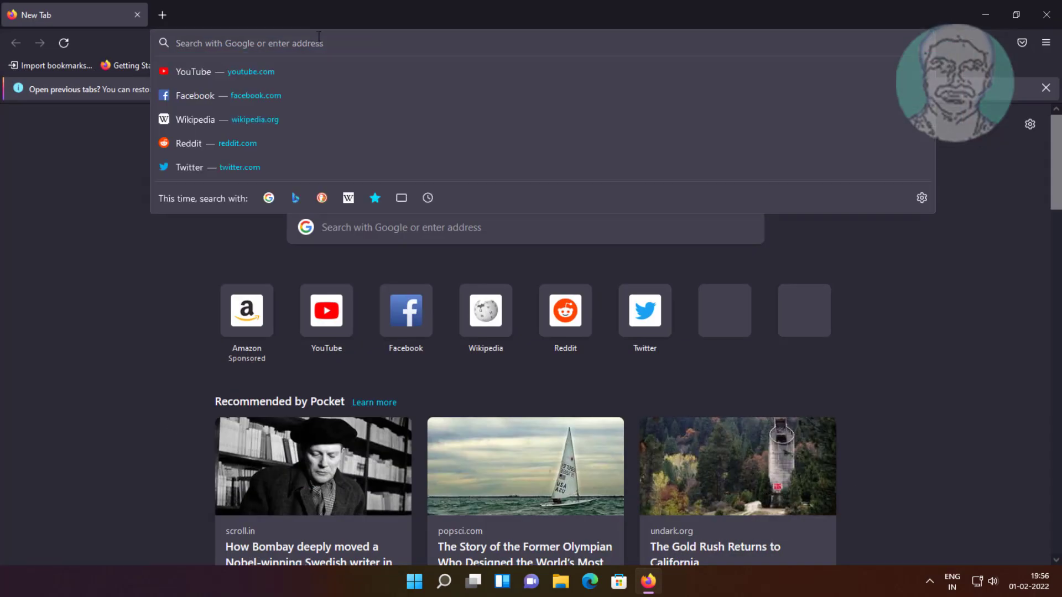
type("a")
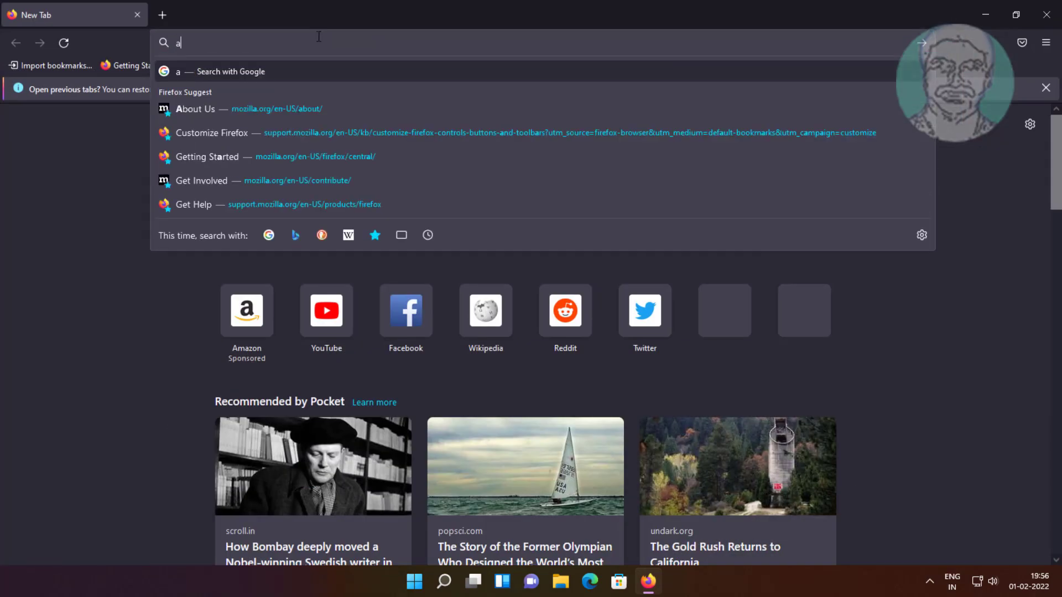
type("bout:profiles")
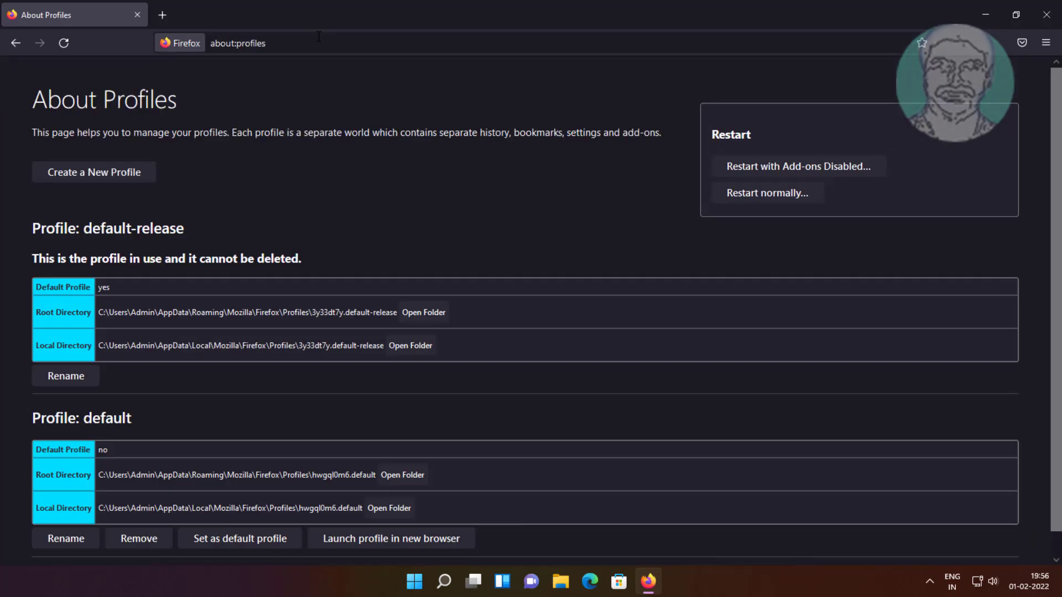
mouse_move(93, 172)
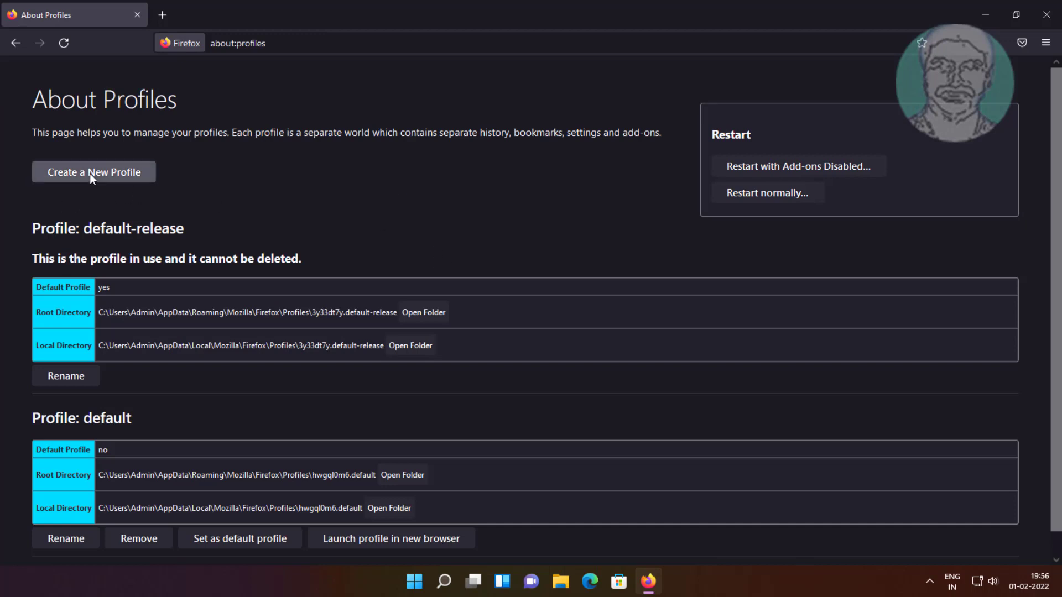
Step: Create a new profile named 'Murug' through the profile wizard
left_click(93, 173)
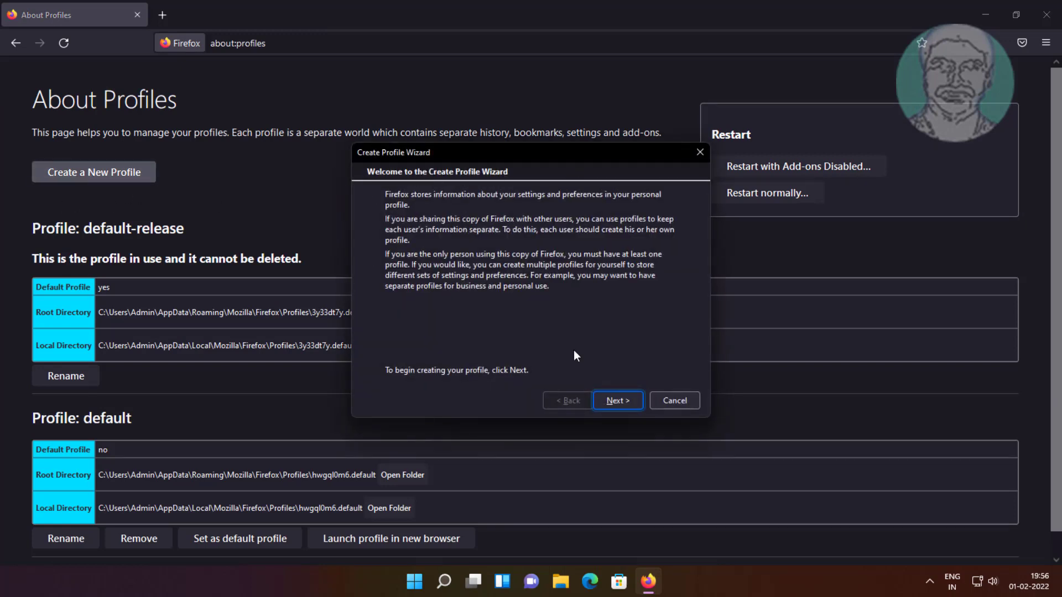
left_click(617, 400)
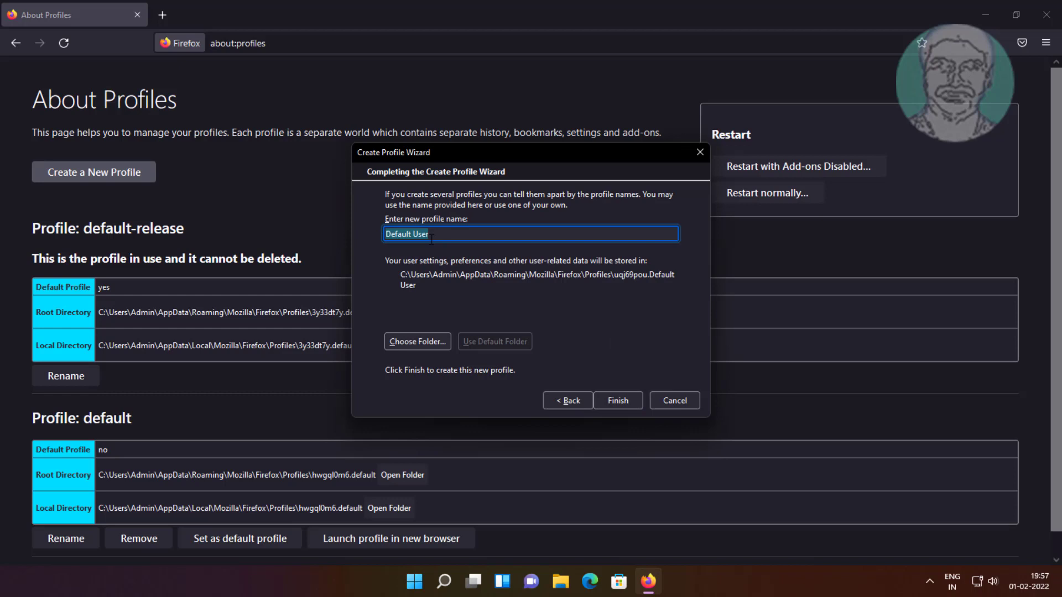
type("Murug")
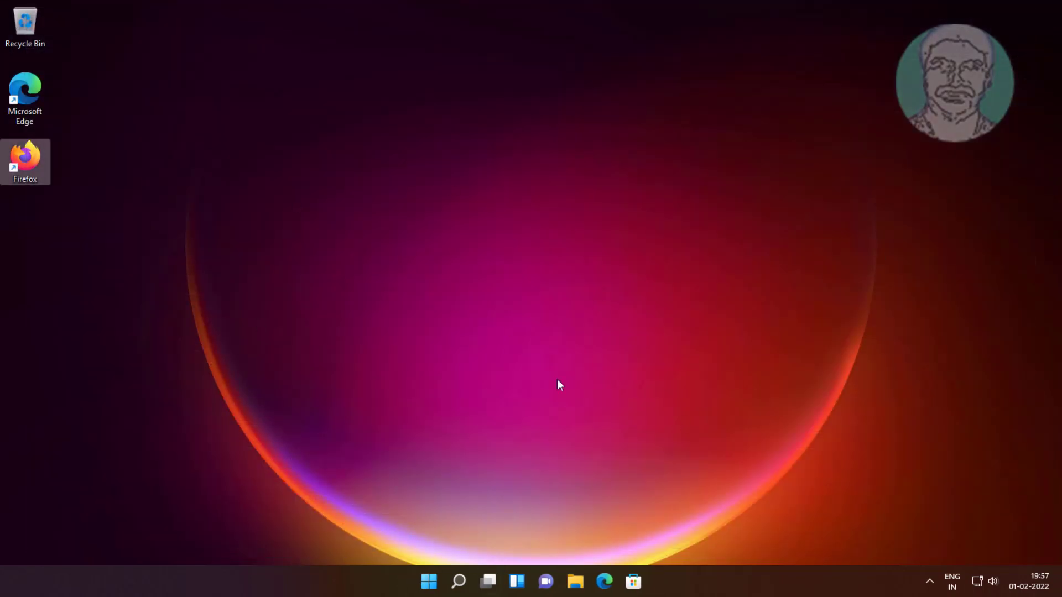
mouse_move(579, 554)
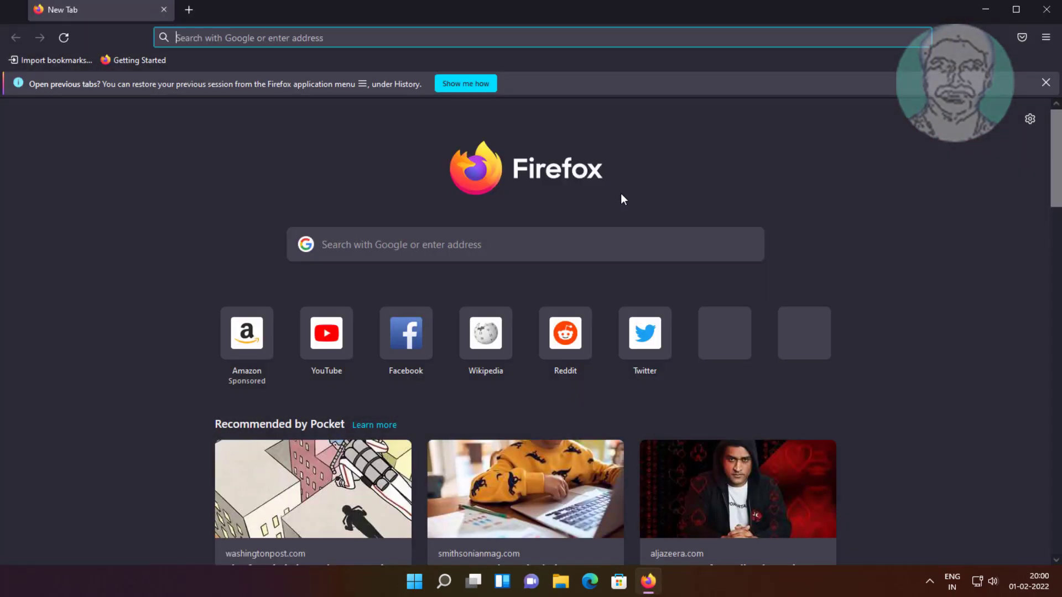
Step: Go to Settings from the main menu and scroll to the Performance section
left_click(1045, 38)
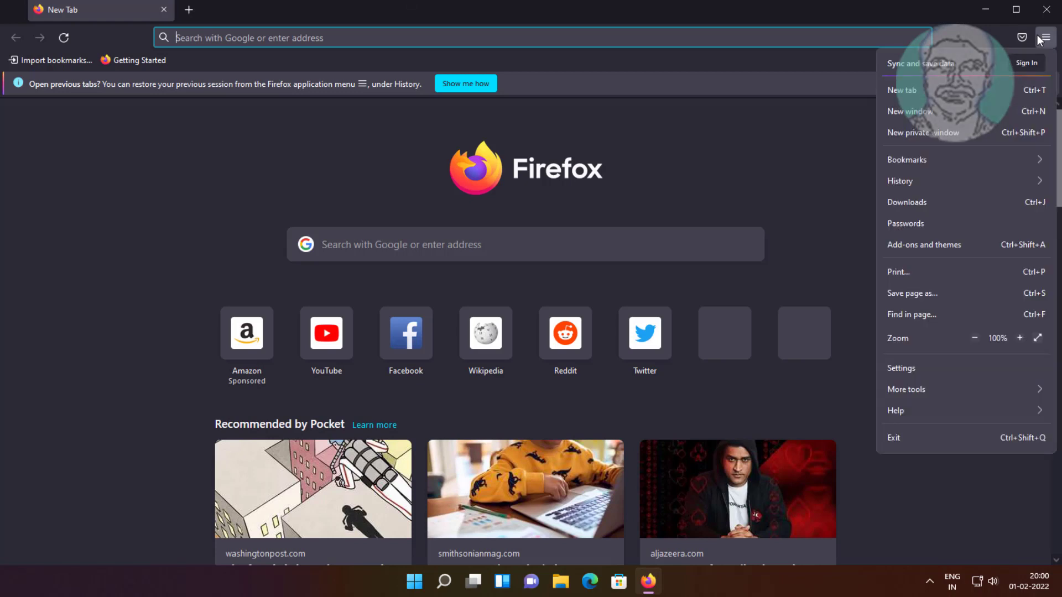
mouse_move(919, 375)
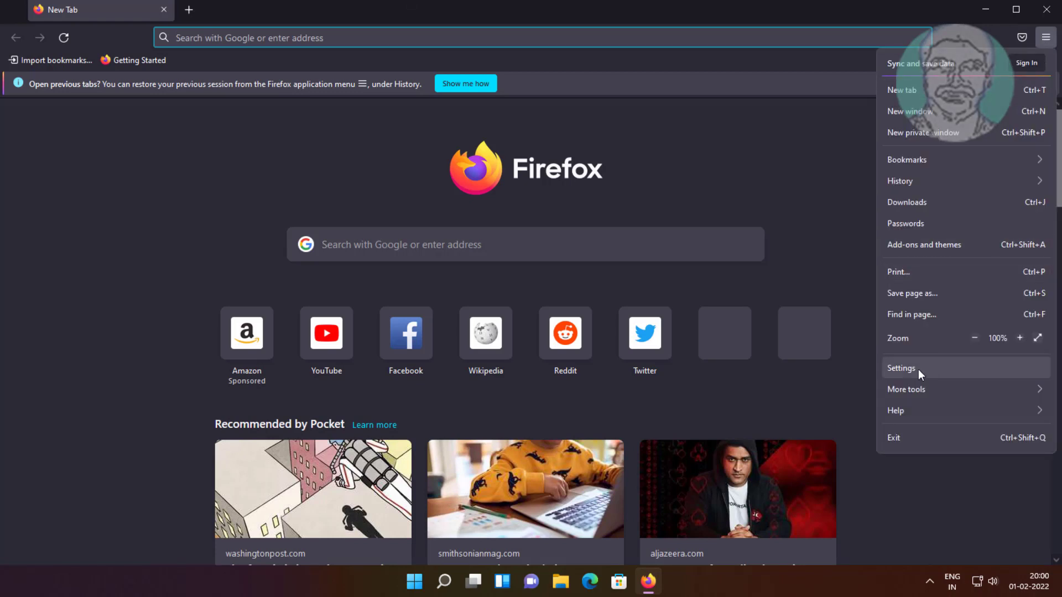
left_click(900, 368)
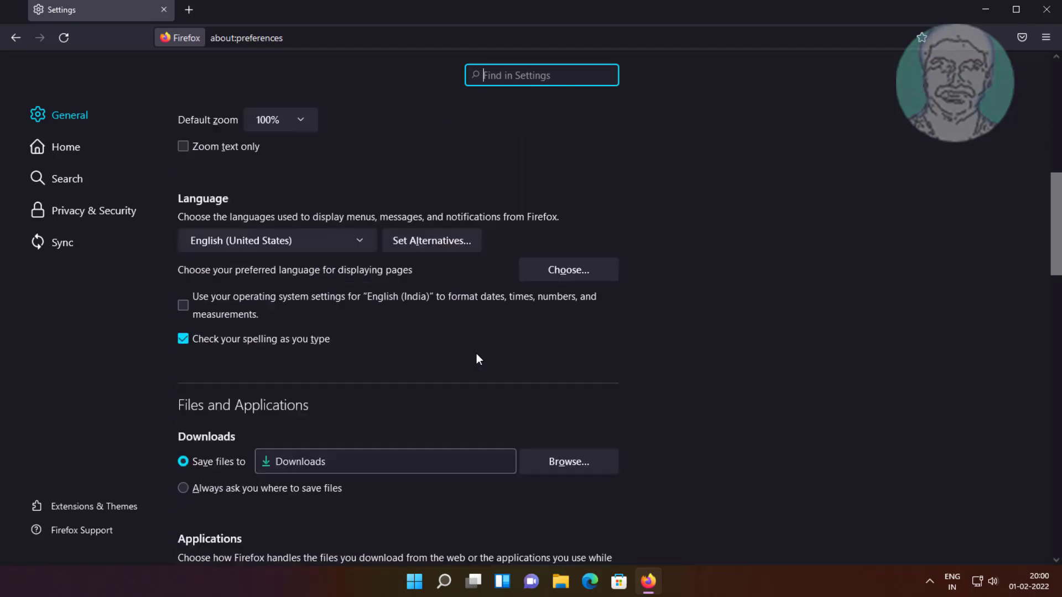
scroll("down", 3)
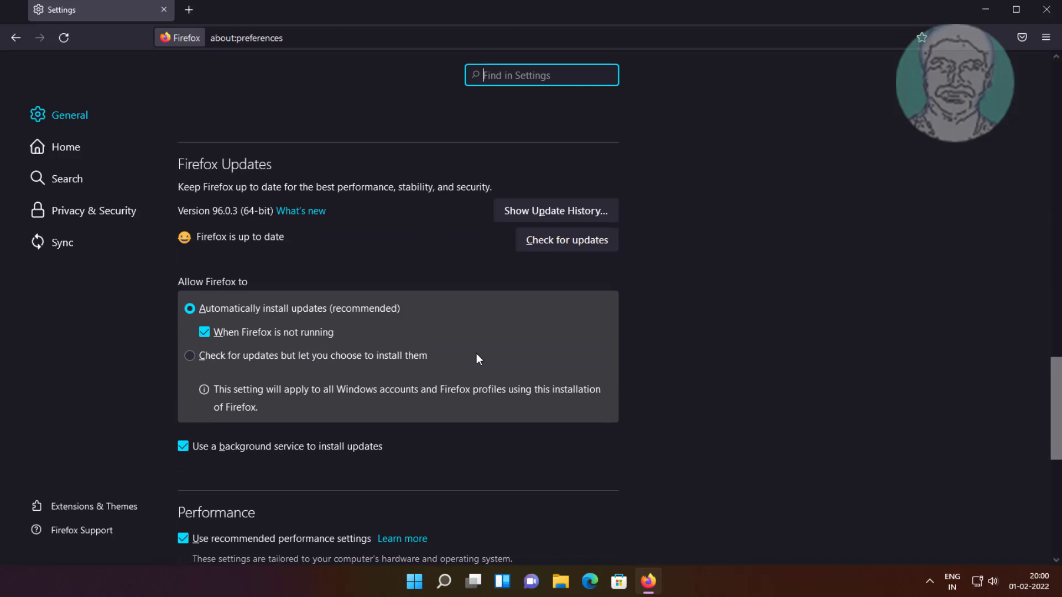
scroll("down", 3)
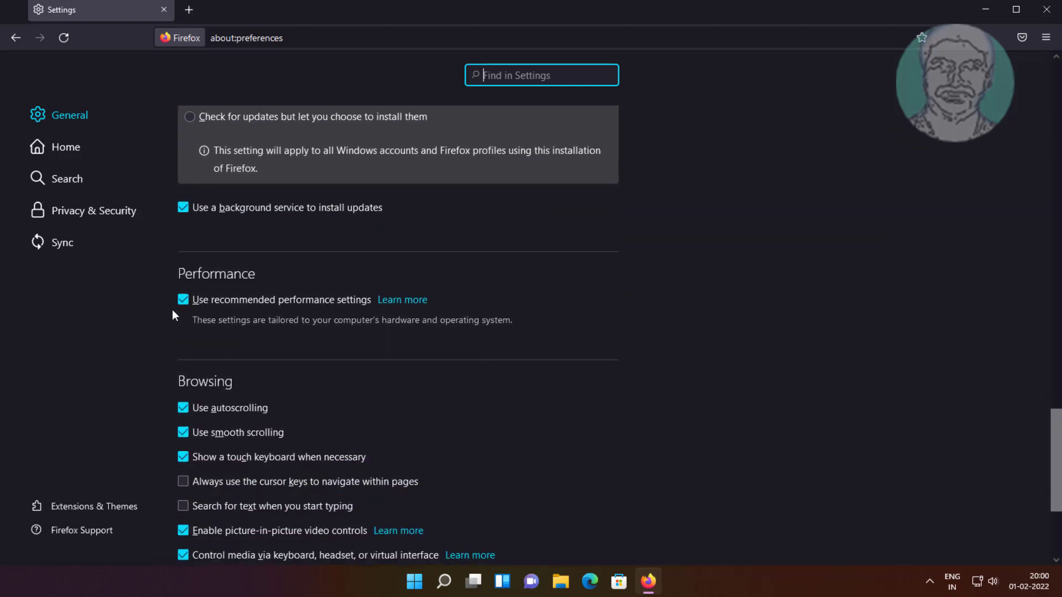
Step: Disable recommended performance settings and hardware acceleration when available
left_click(183, 300)
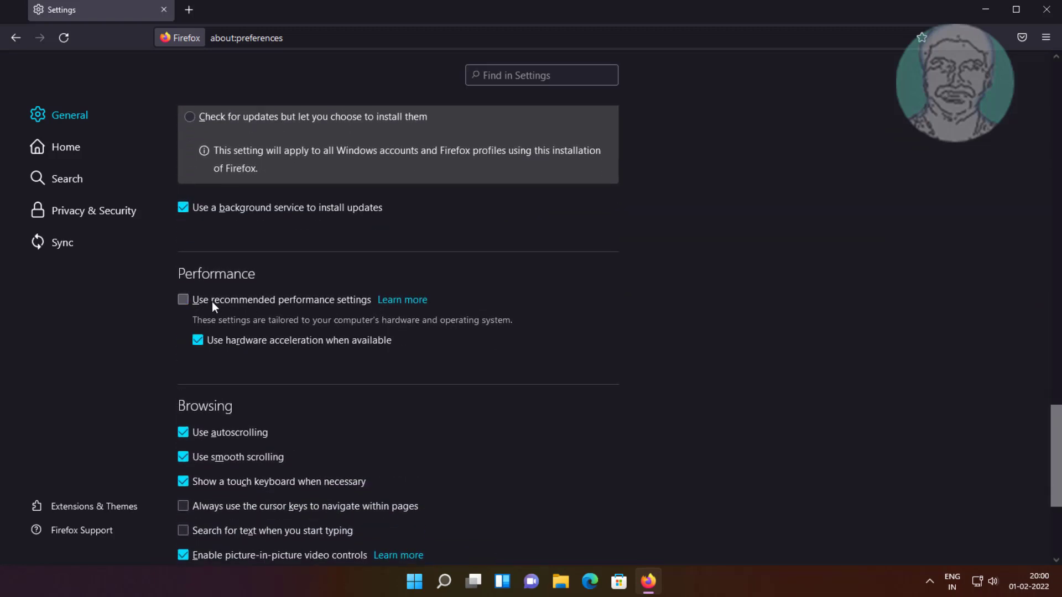
left_click(196, 339)
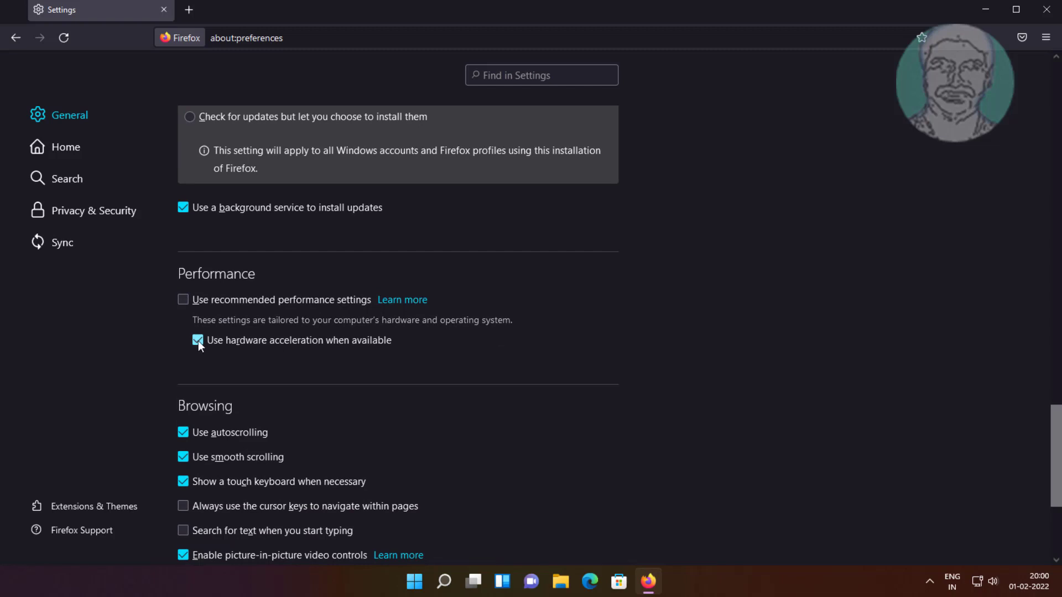
left_click(198, 340)
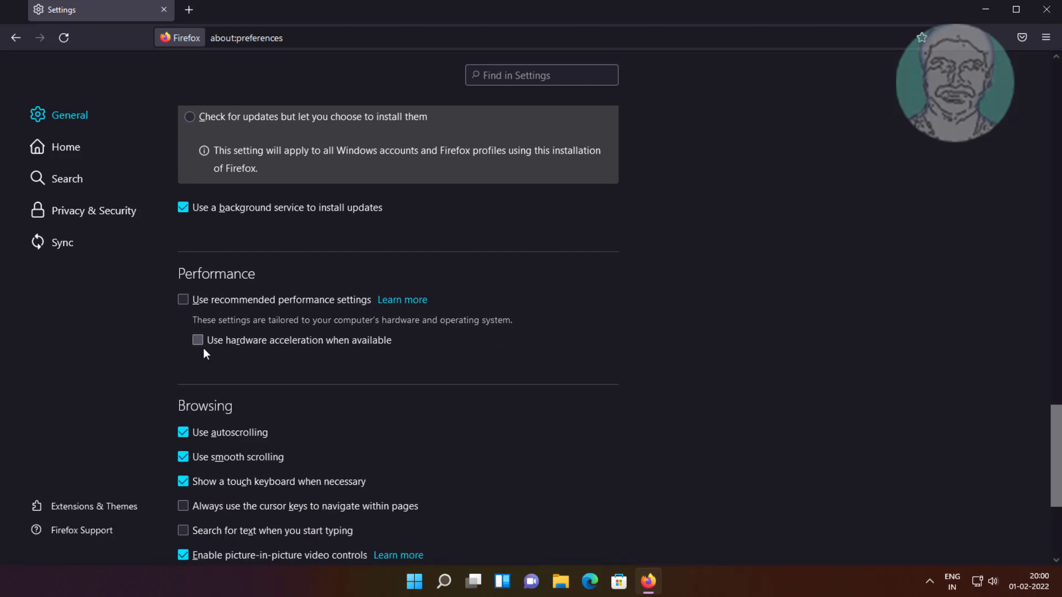
mouse_move(596, 308)
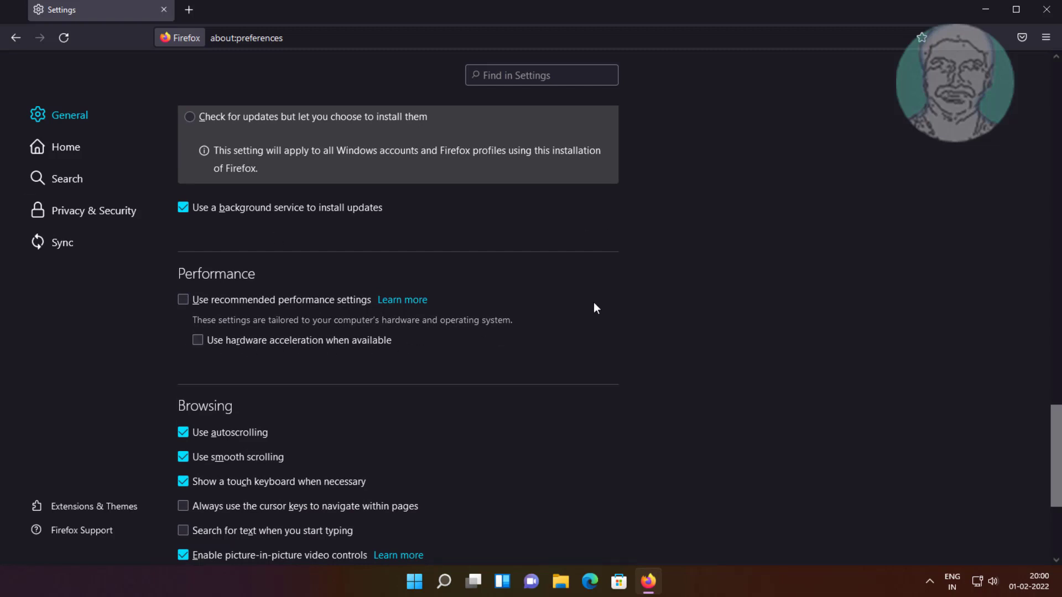
scroll("down", 3)
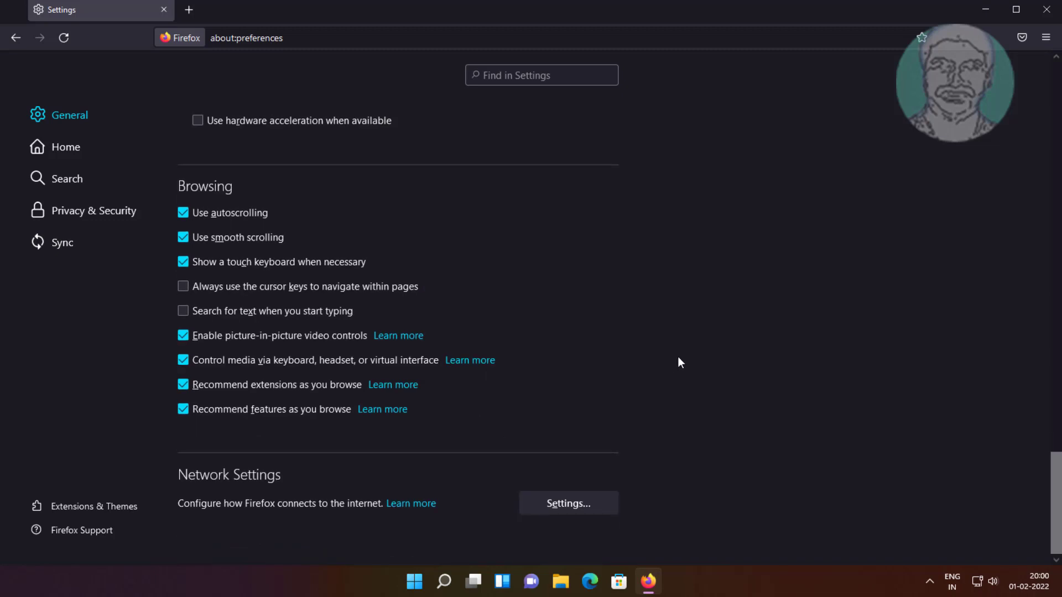
mouse_move(1024, 48)
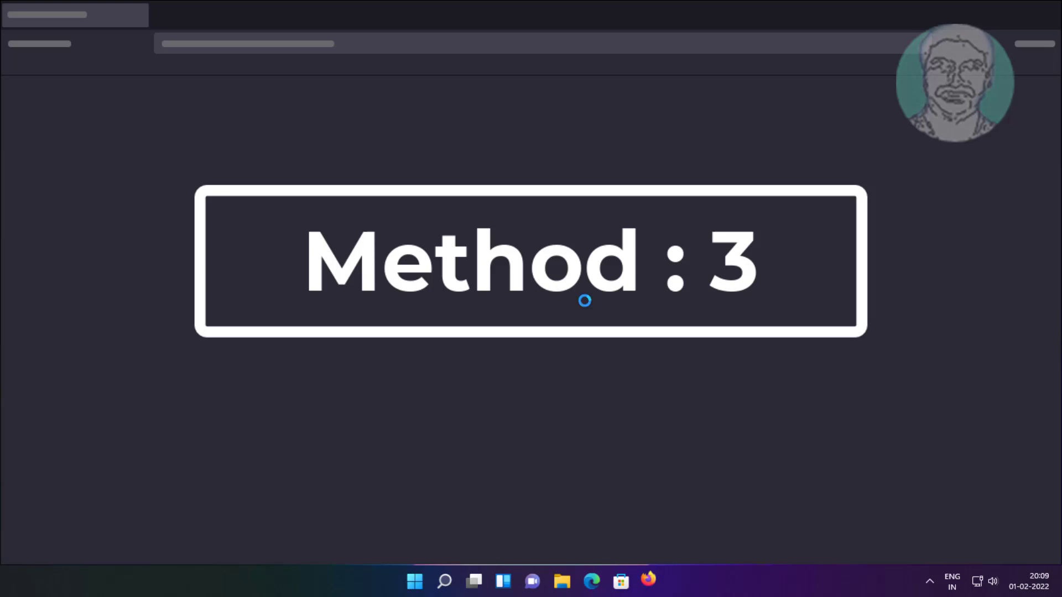
Step: Decline the default-browser prompt and reach More troubleshooting information via Help
left_click(648, 581)
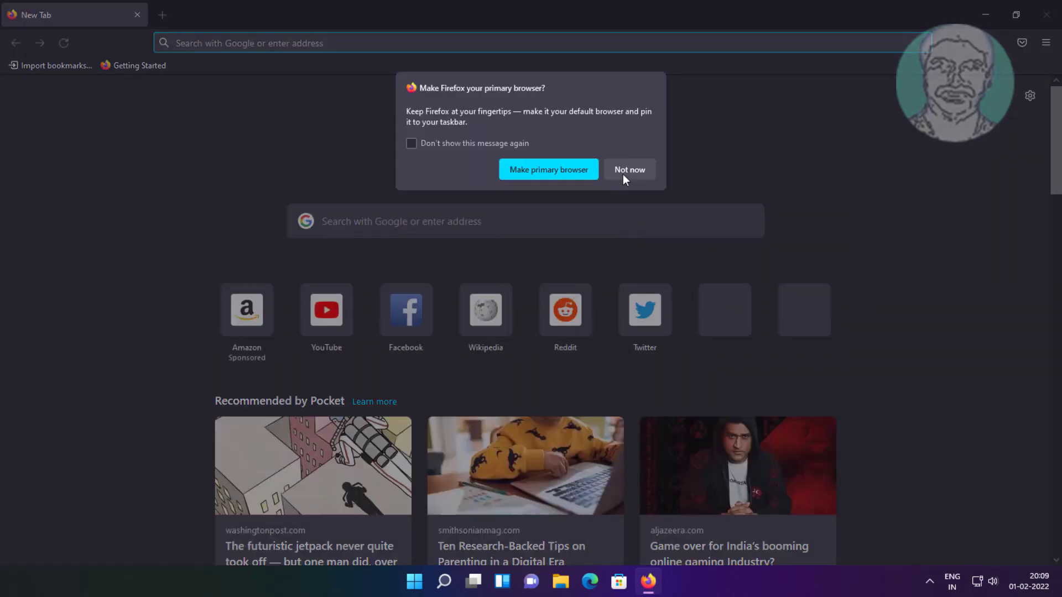
left_click(1046, 43)
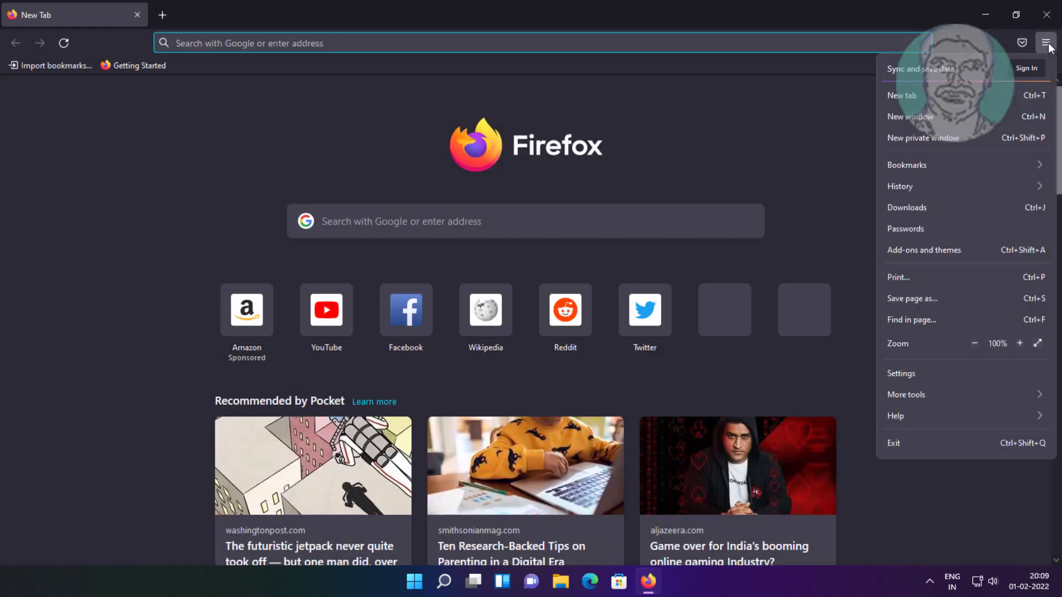
left_click(894, 416)
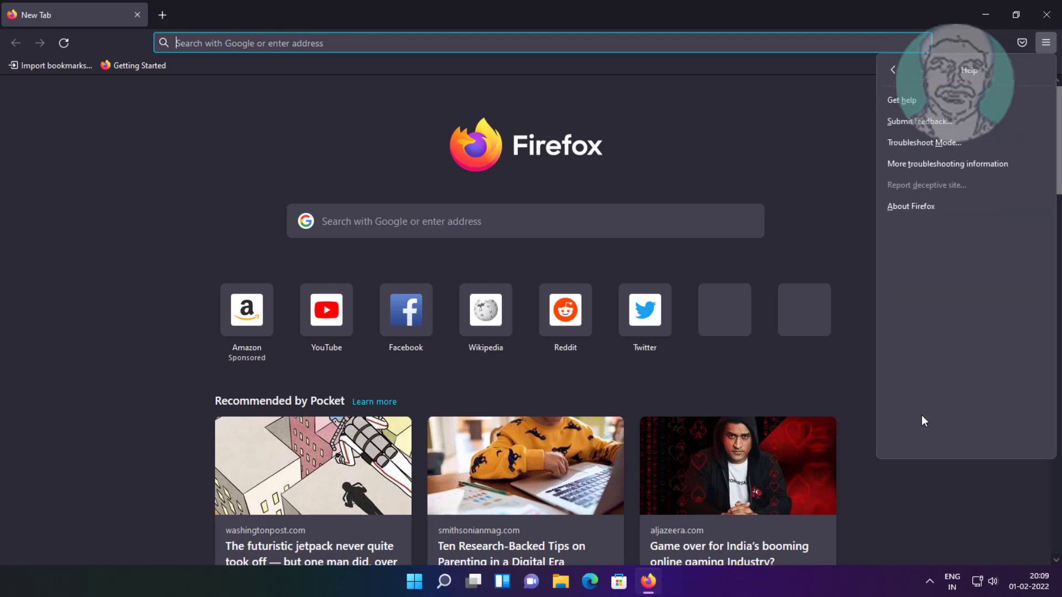
mouse_move(938, 163)
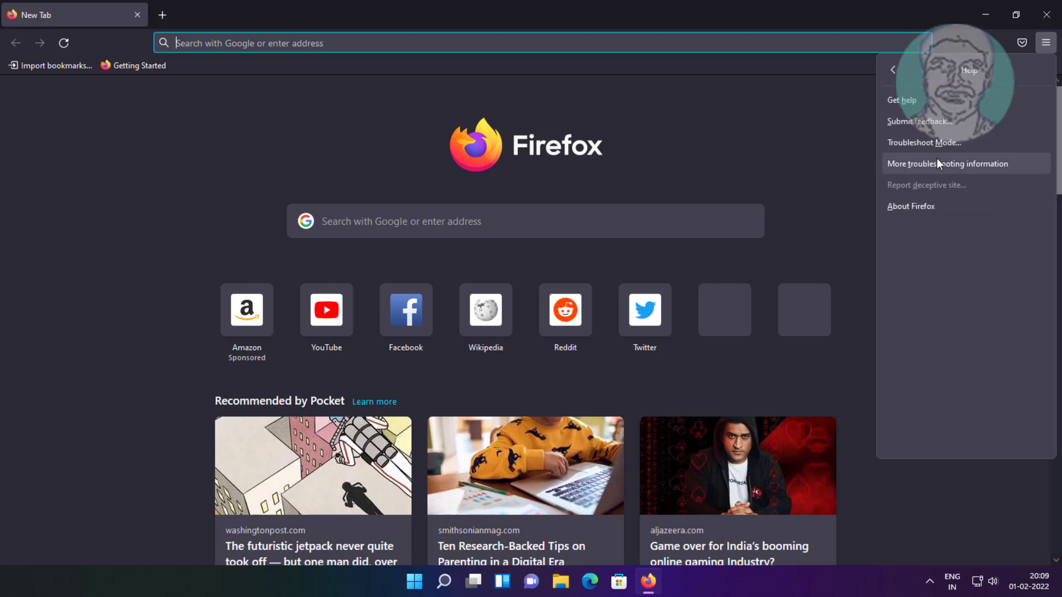
left_click(948, 164)
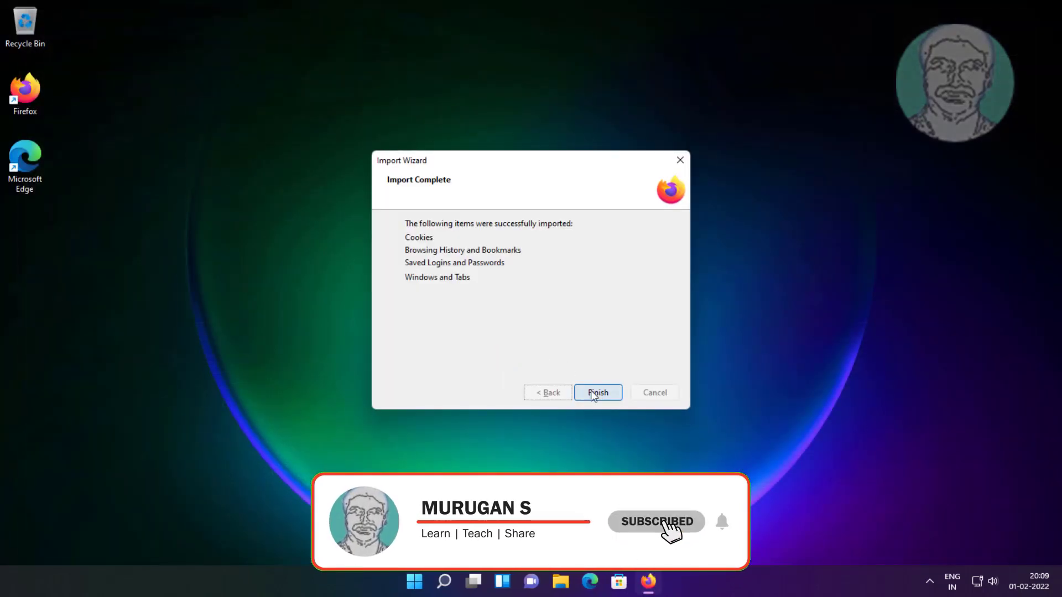
Step: Refresh Firefox, finish the import wizard and reopen with Let's go!
left_click(596, 393)
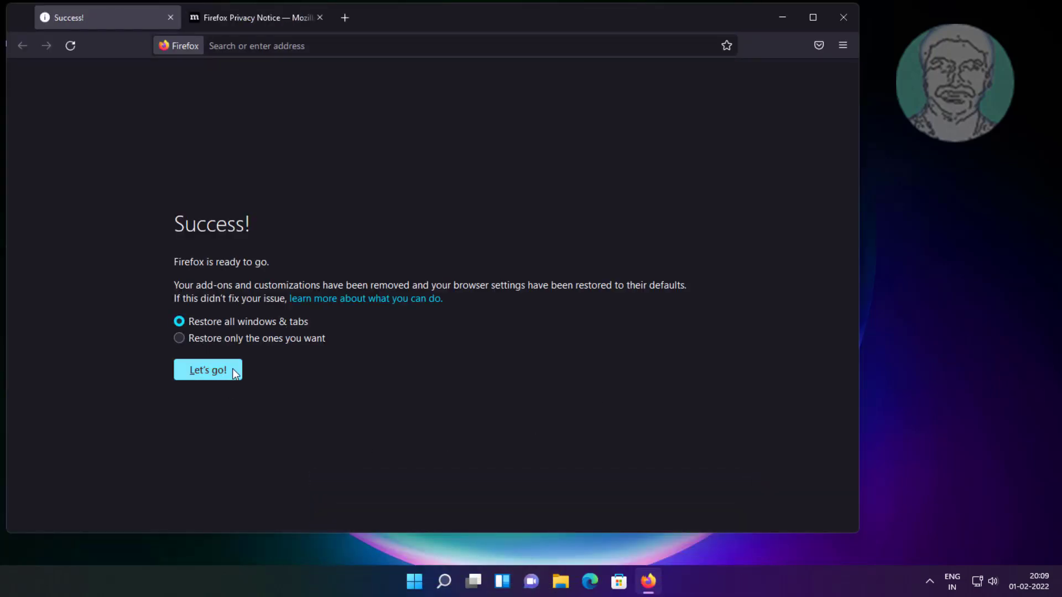
left_click(207, 370)
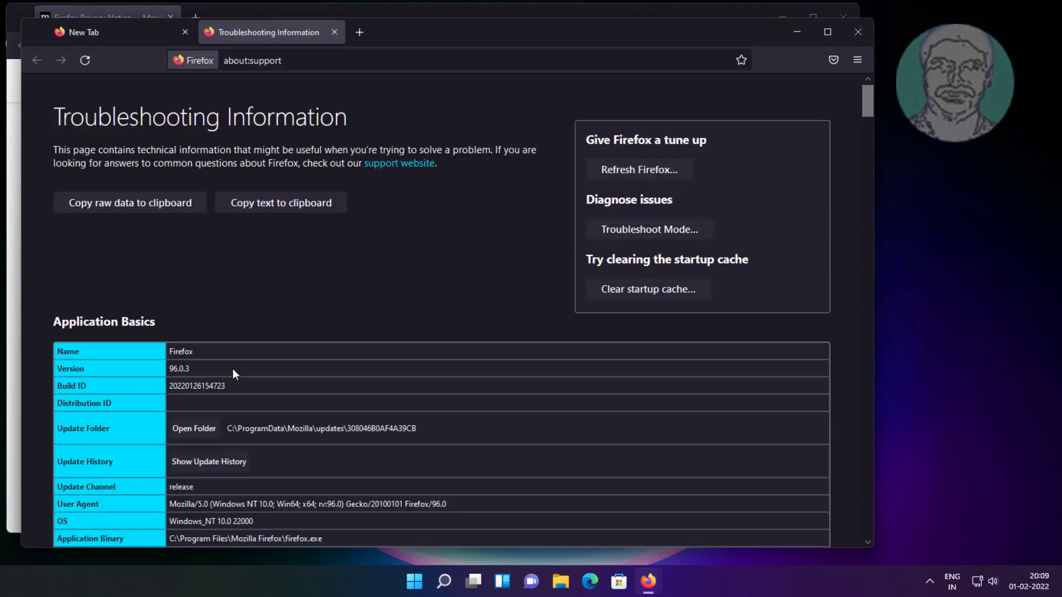
mouse_move(857, 60)
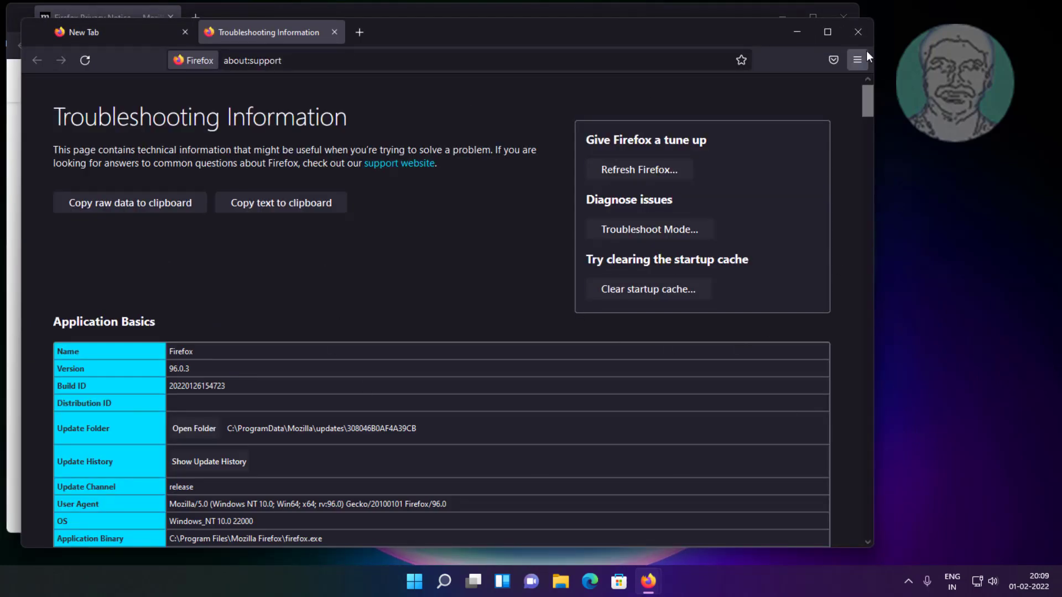